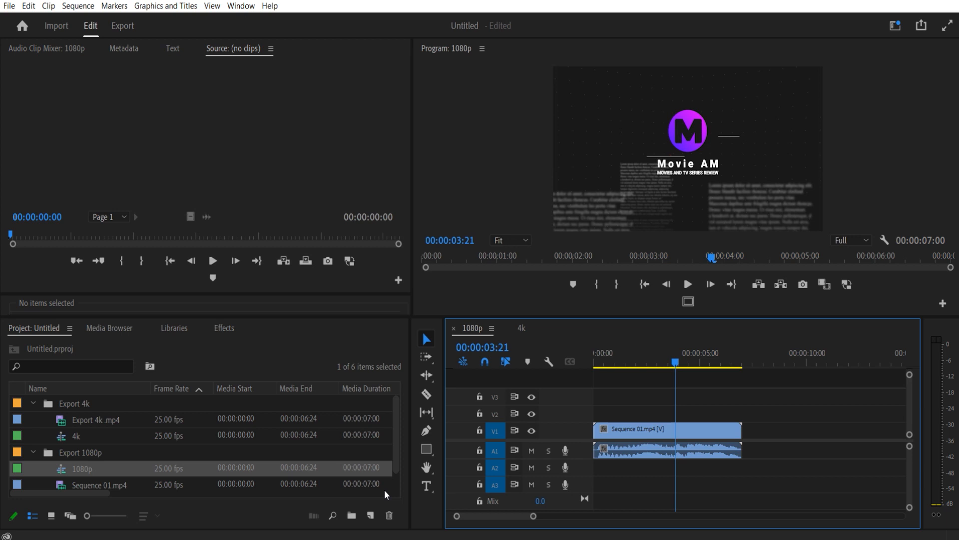
mouse_move(149, 39)
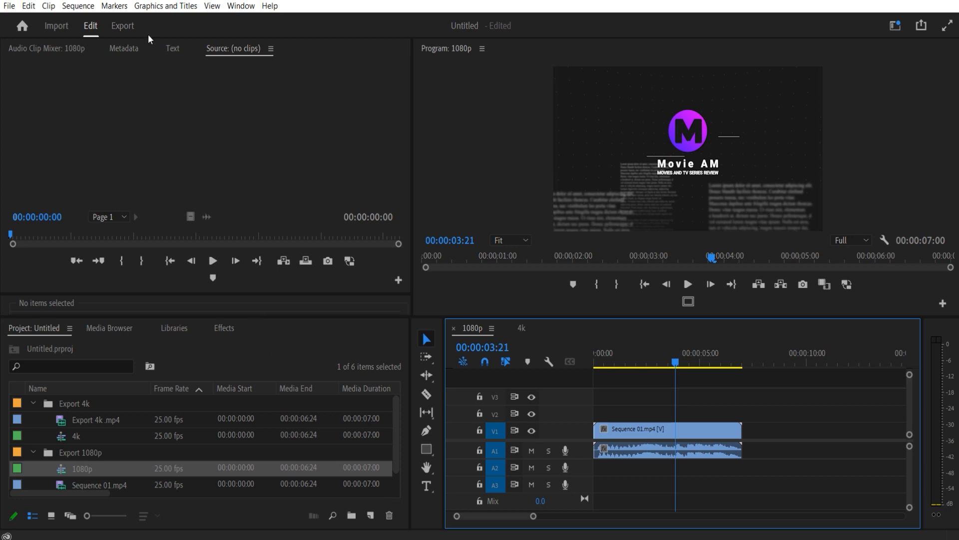
Step: Start the 1080p export from the Match Source - Adaptive High Bitrate preset and show Encoding Settings
left_click(122, 26)
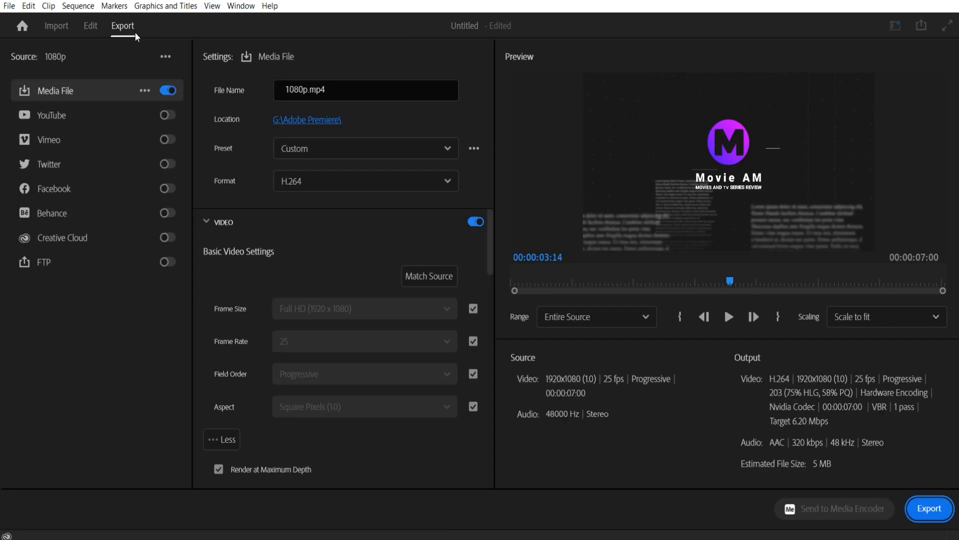
left_click(365, 148)
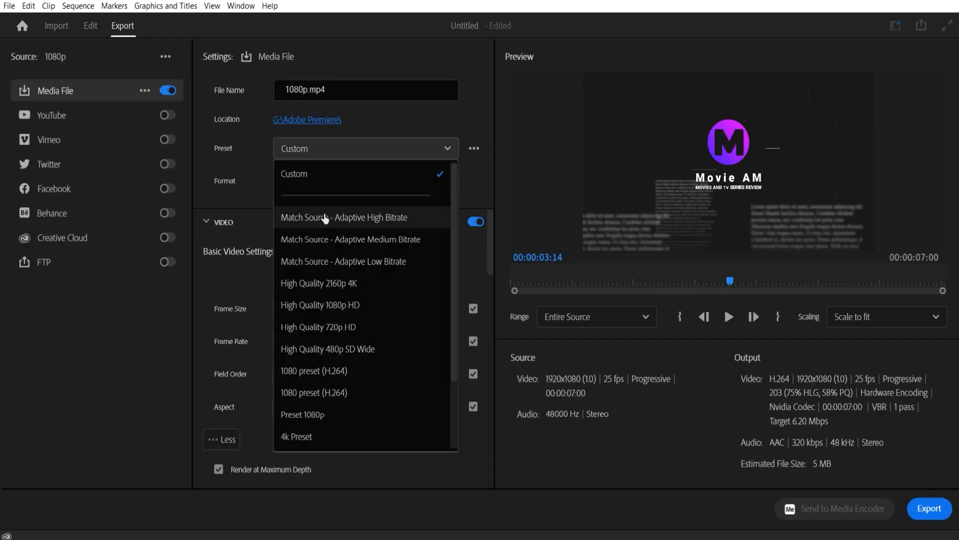
left_click(345, 217)
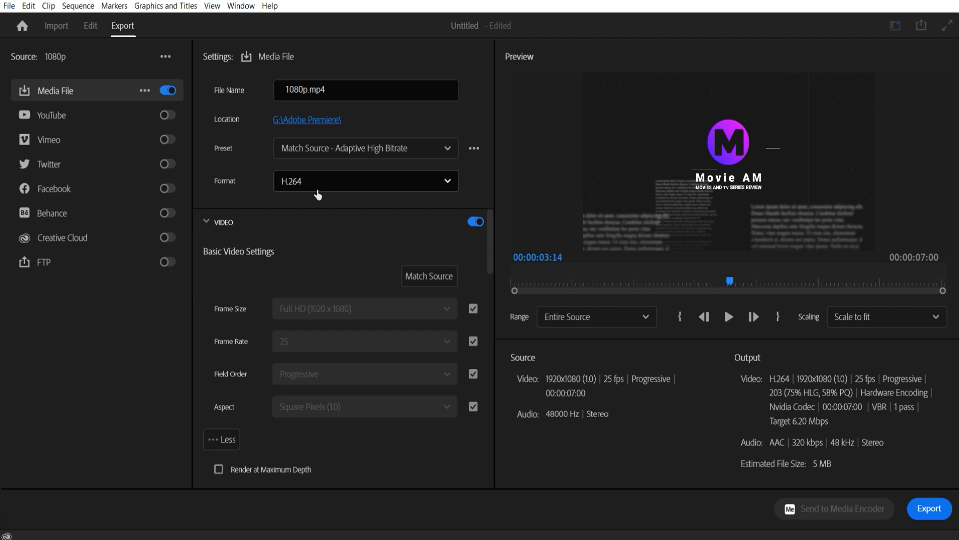
left_click(219, 472)
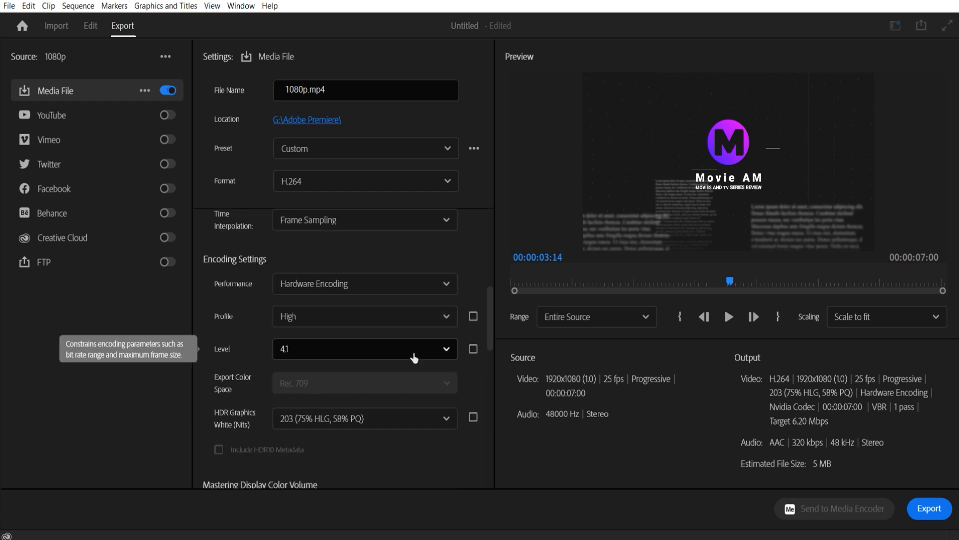
mouse_move(438, 453)
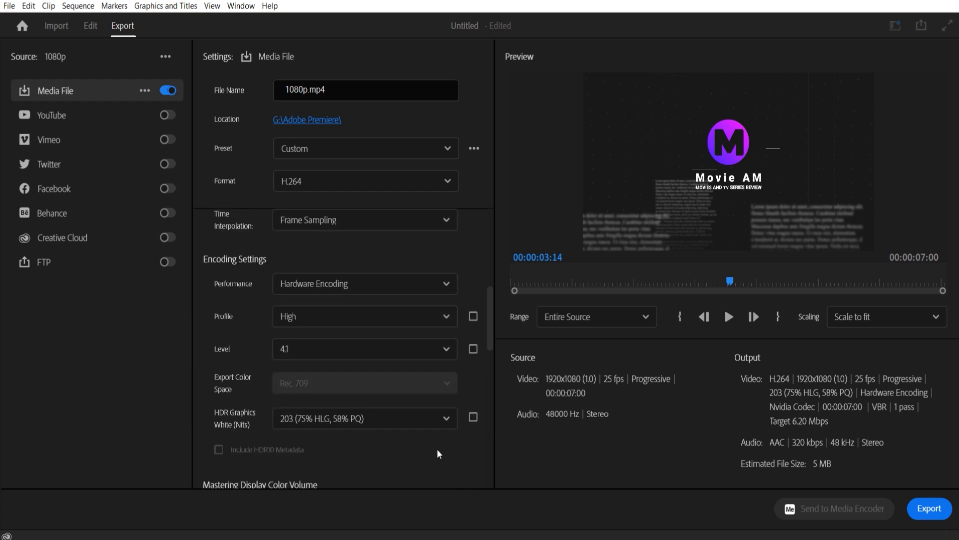
Step: Set the 1080p bitrate to VBR 2-pass with 15 Mbps target and 30 Mbps maximum
left_click(364, 322)
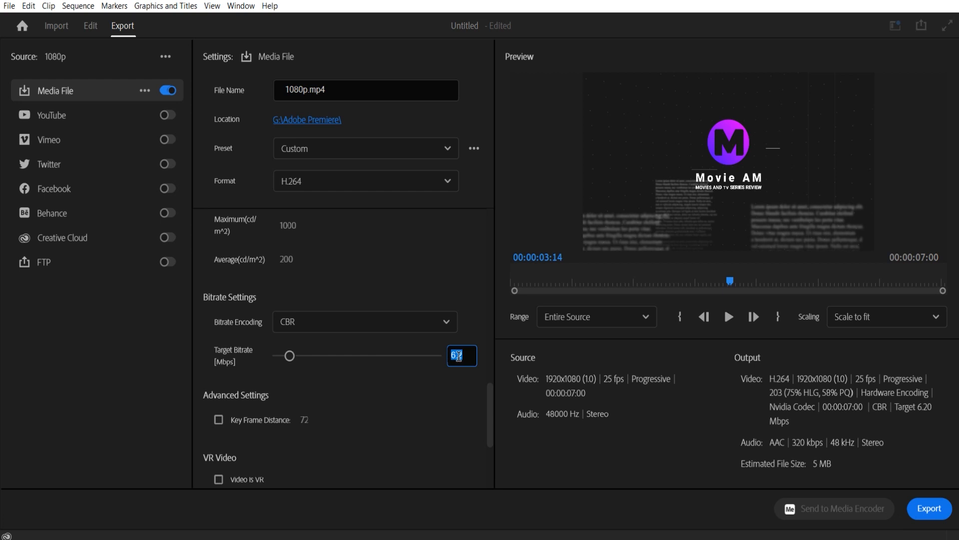
left_click_drag(288, 356, 353, 356)
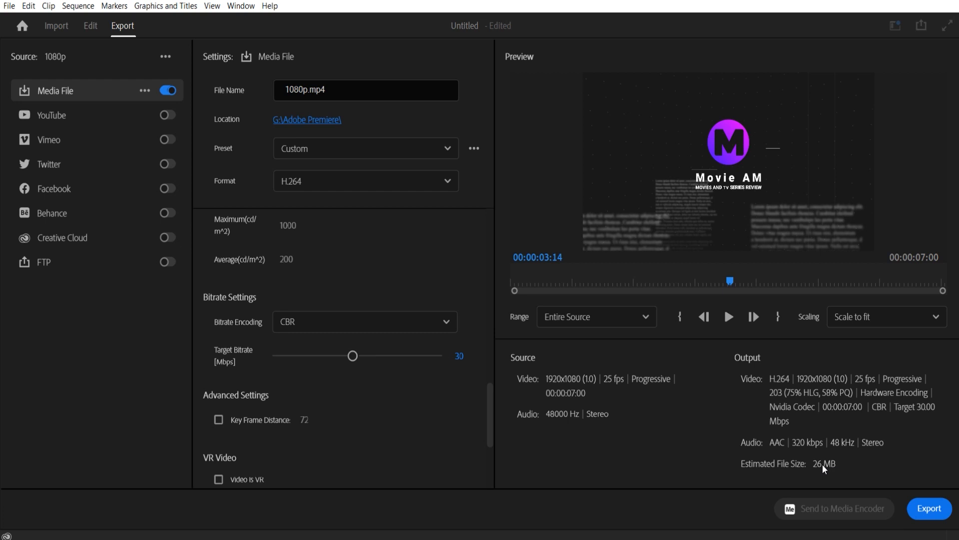
left_click(364, 321)
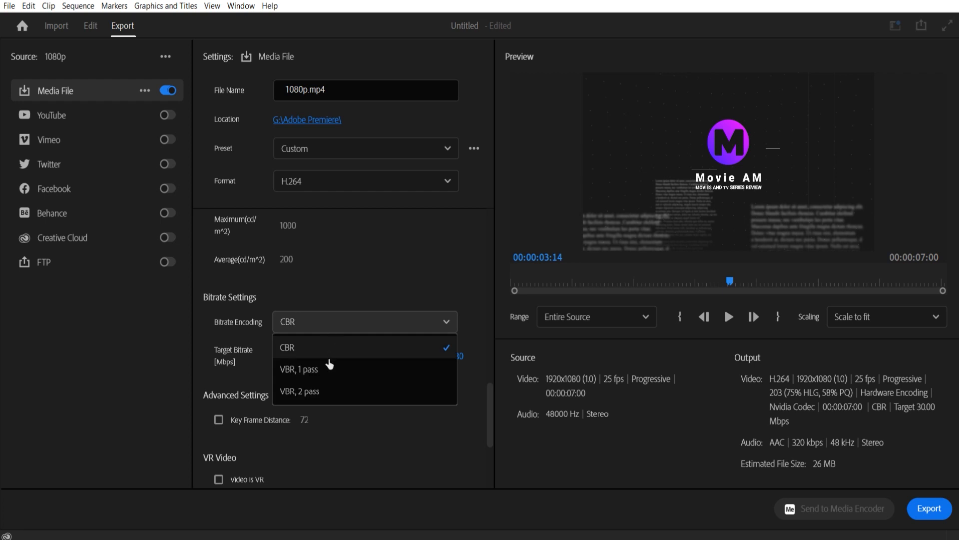
left_click(299, 391)
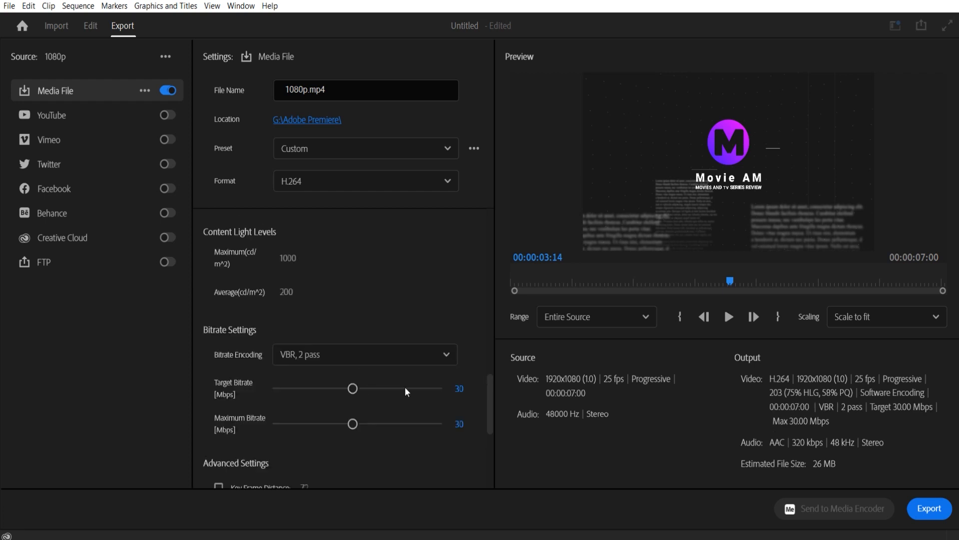
mouse_move(462, 410)
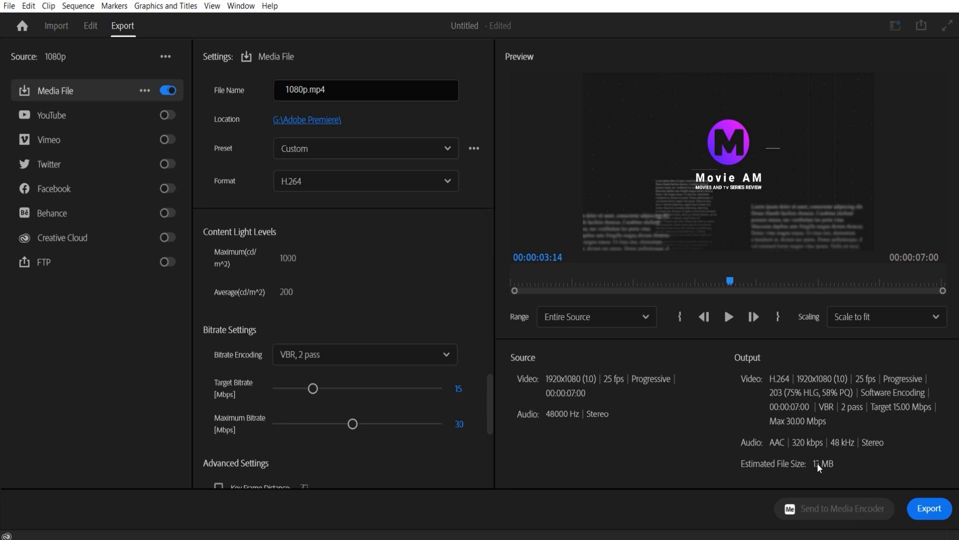
Step: Return to editing and switch to the 4k sequence
left_click(90, 25)
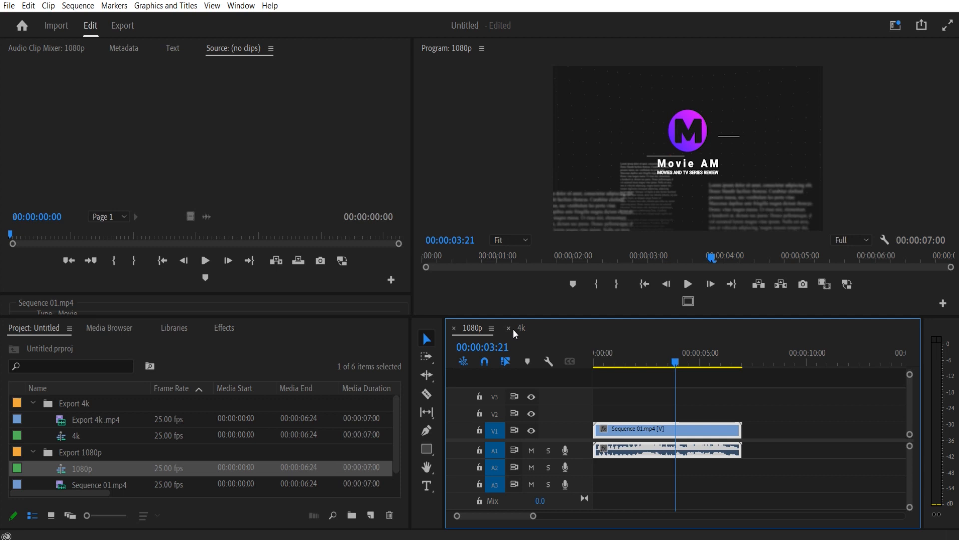
left_click(520, 328)
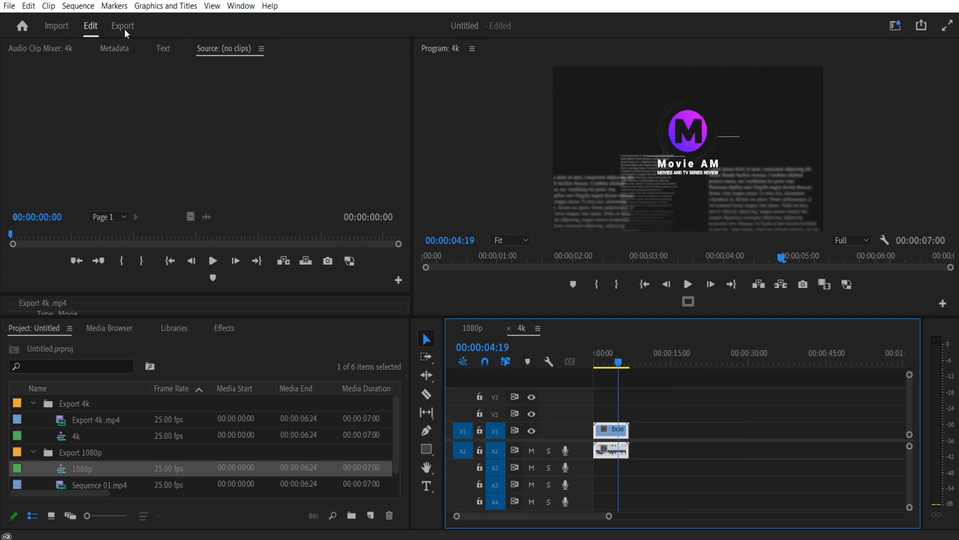
Step: Start the 4k export from Match Source - Adaptive High Bitrate, with Render at Maximum Depth and High profile
left_click(122, 26)
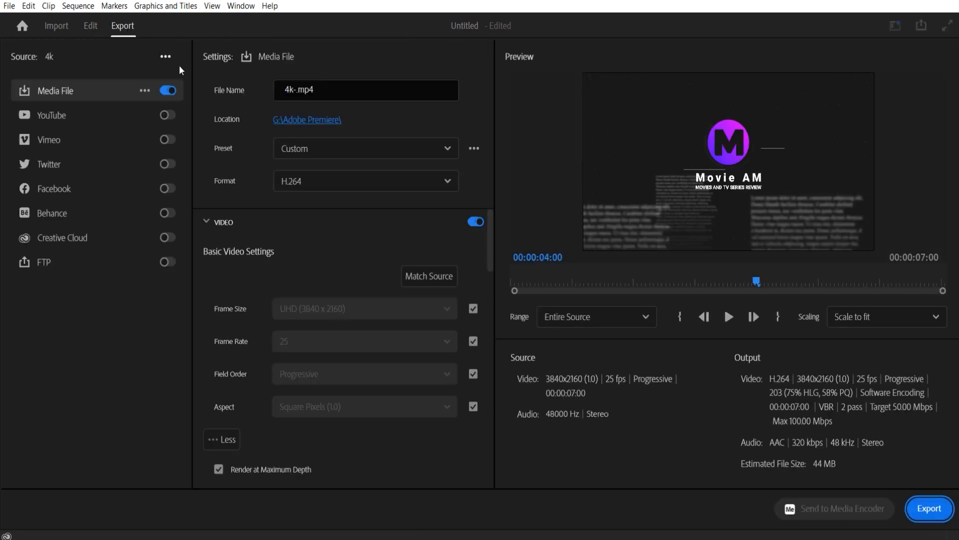
left_click(363, 148)
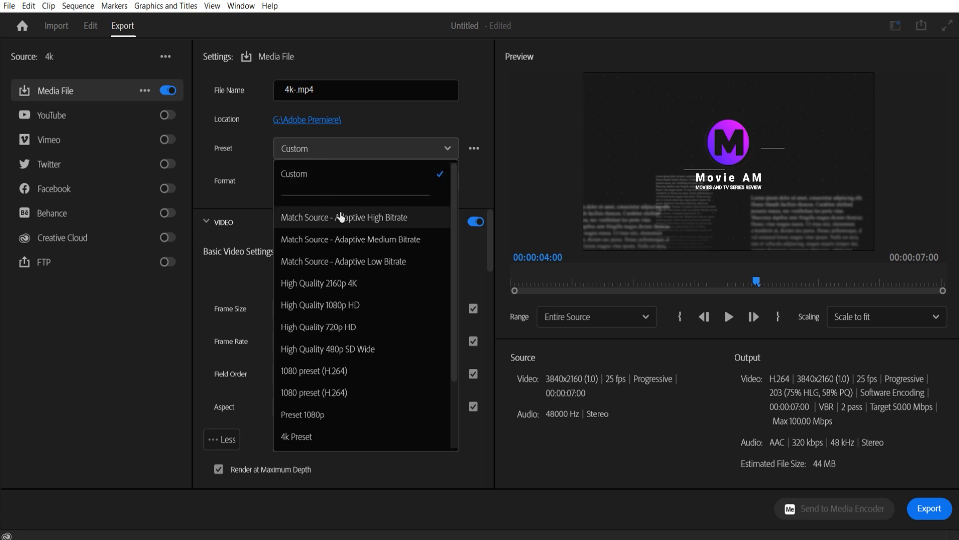
left_click(293, 177)
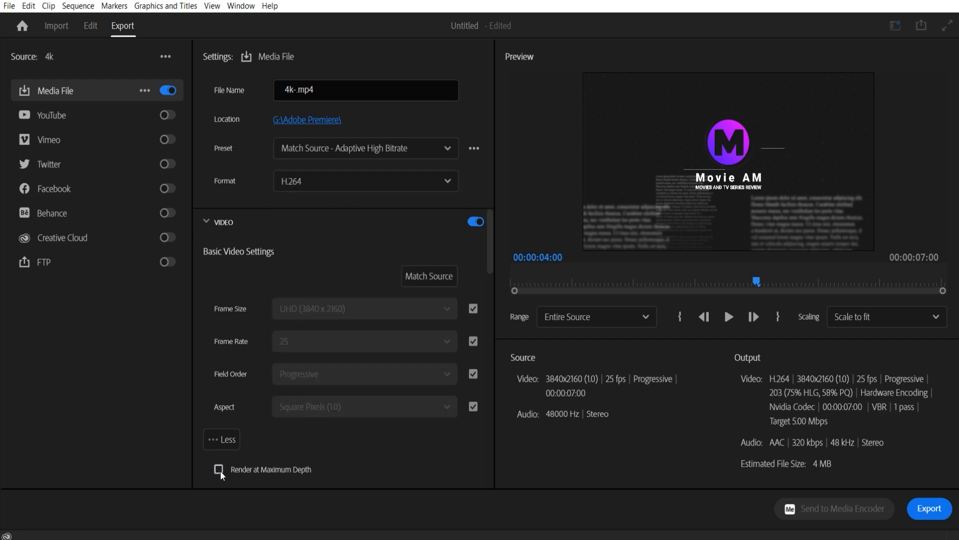
left_click(219, 470)
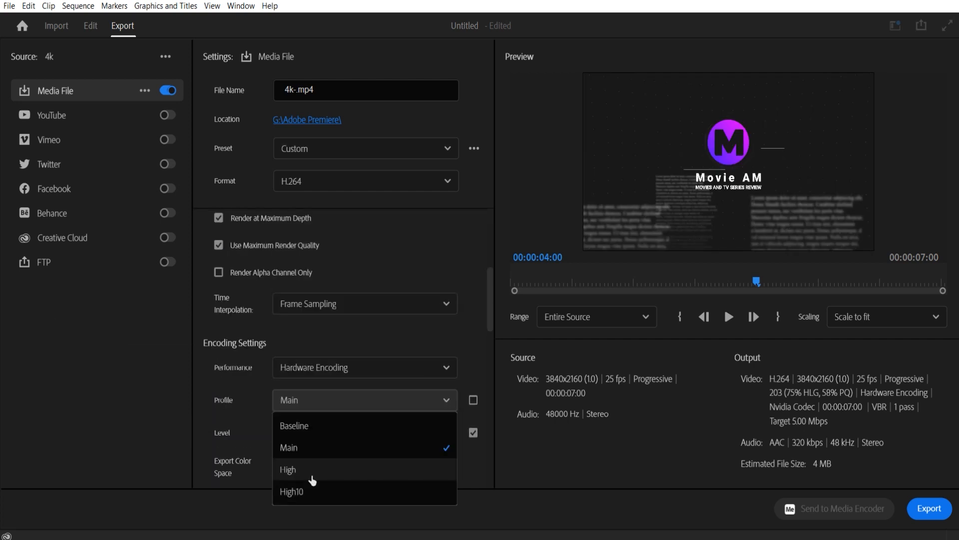
left_click(288, 470)
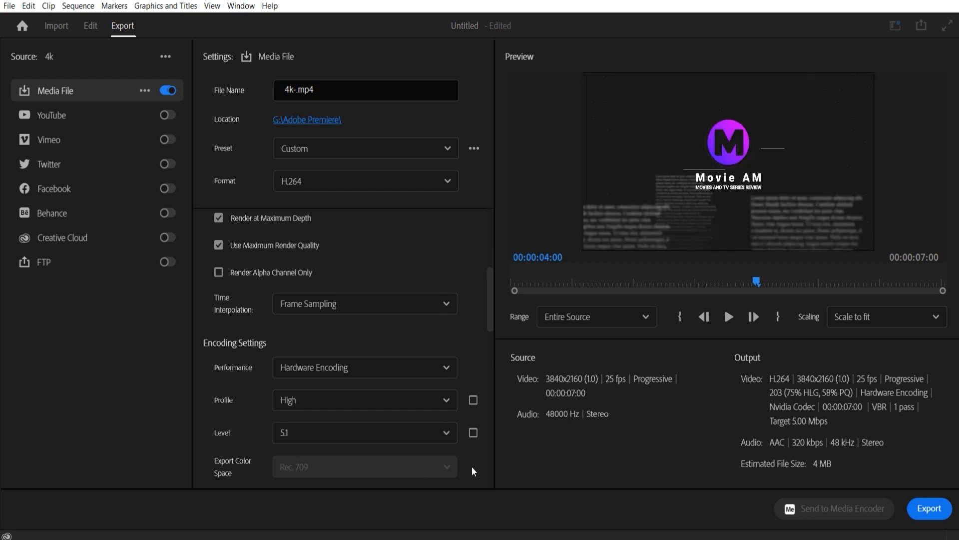
Step: Set the 4k bitrate to VBR 2-pass with a 50 Mbps target and 100 Mbps maximum
scroll("down", 3)
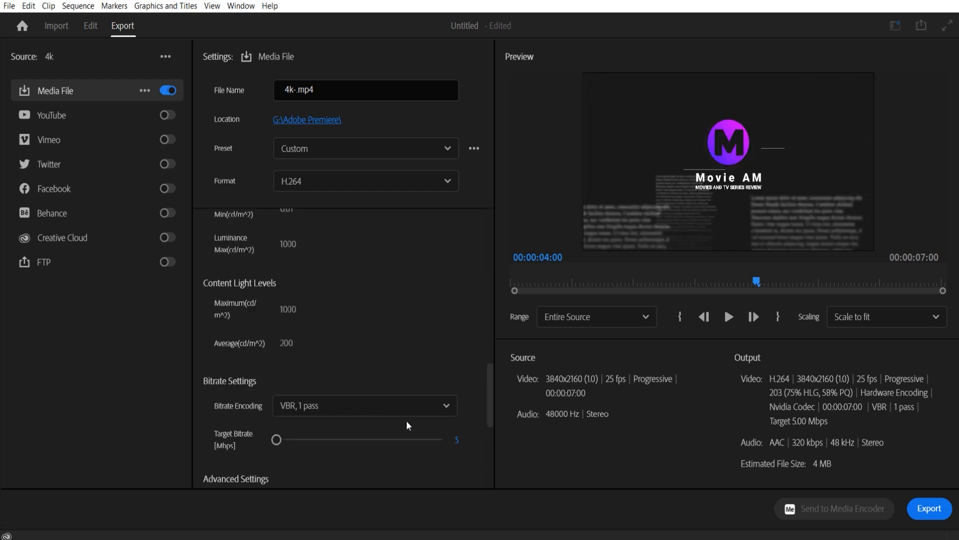
mouse_move(364, 463)
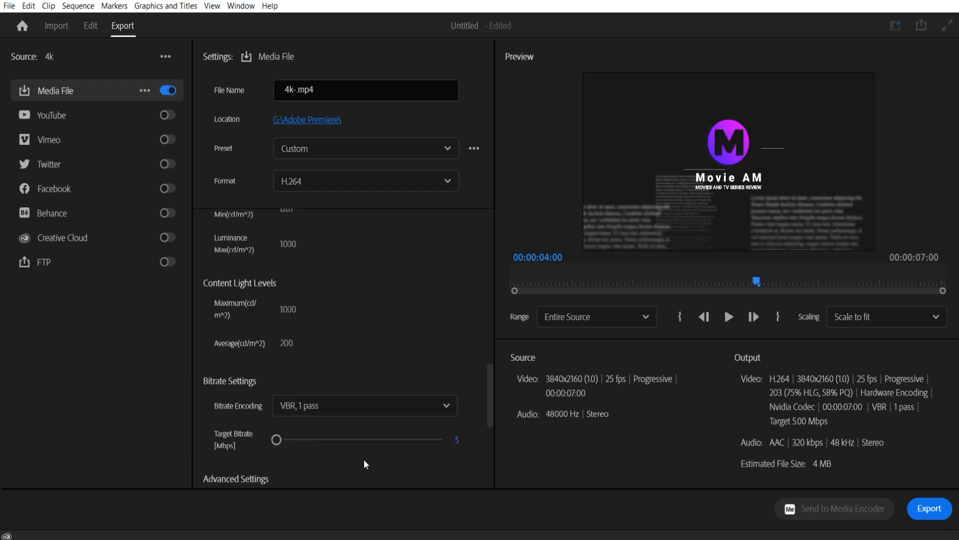
left_click(363, 405)
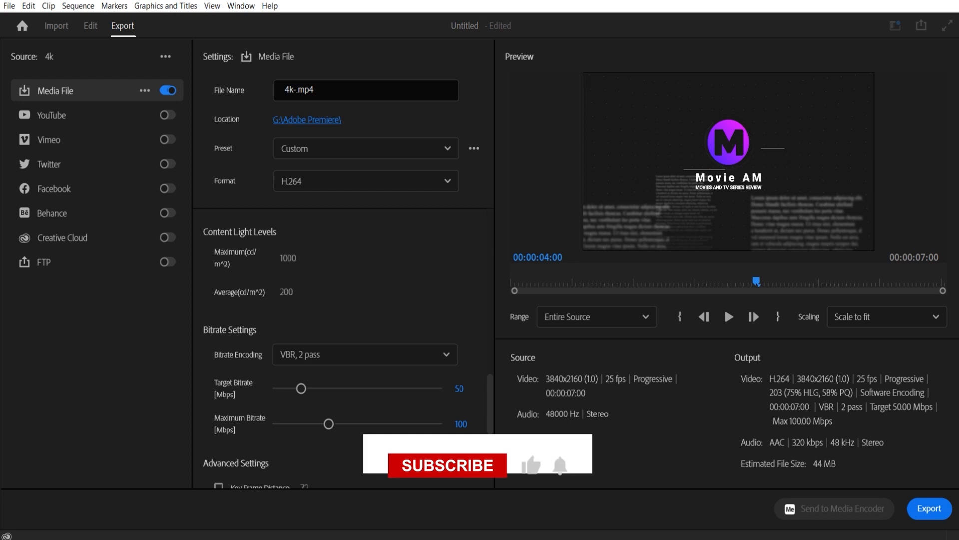
left_click(447, 464)
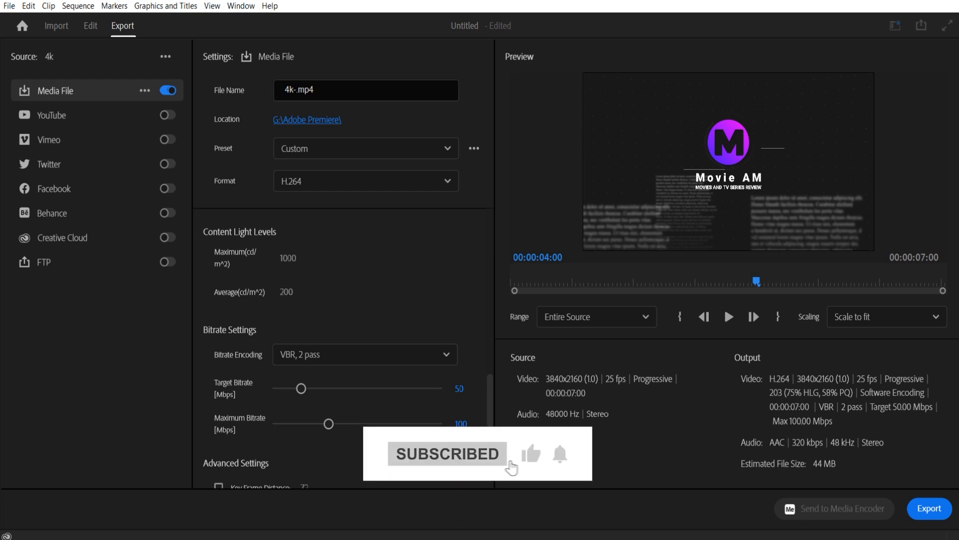